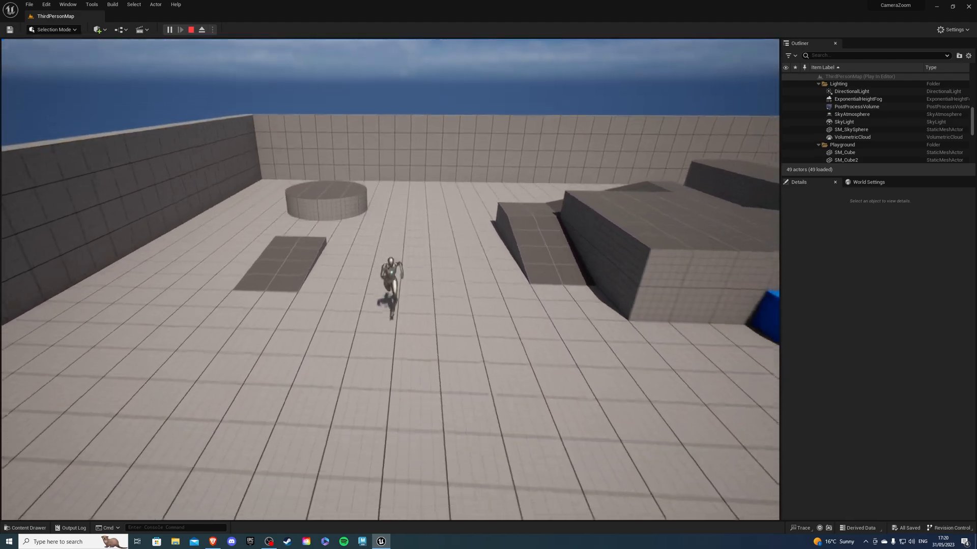
End the Play In Editor session to resume editing ThirdPersonMap
left_click(191, 30)
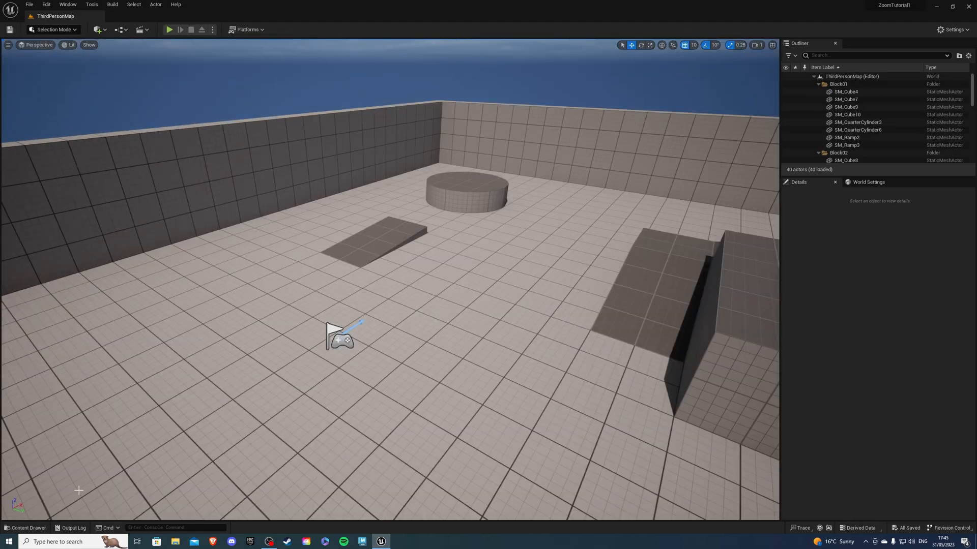
Add an IA_ZoomOut input action in Input/Actions, then return to the Input folder
left_click(26, 528)
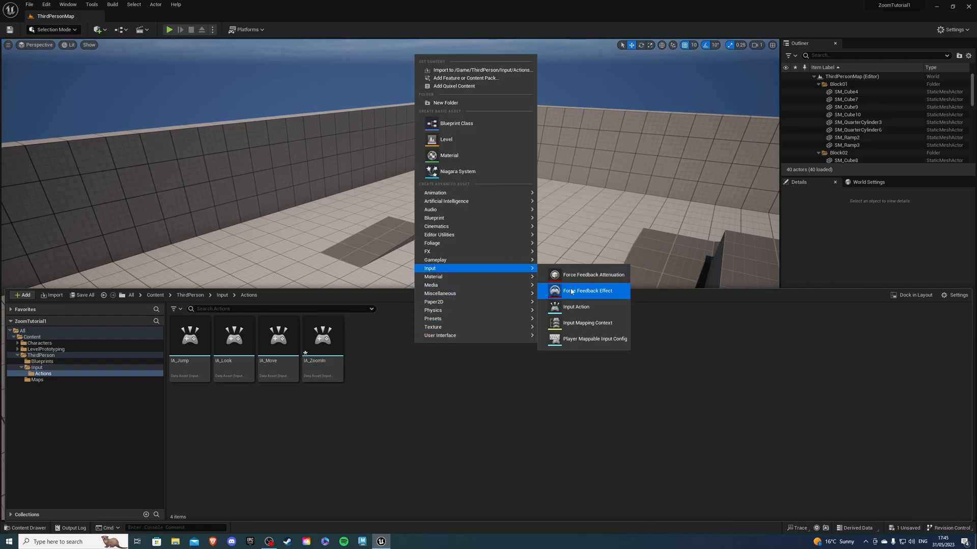
left_click(576, 306)
type("IA_ZoomOut")
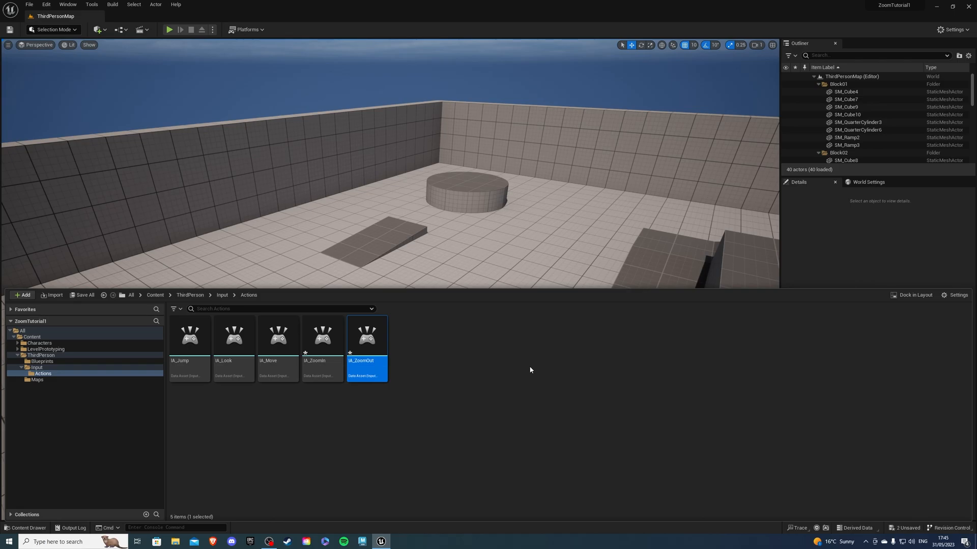
left_click(223, 294)
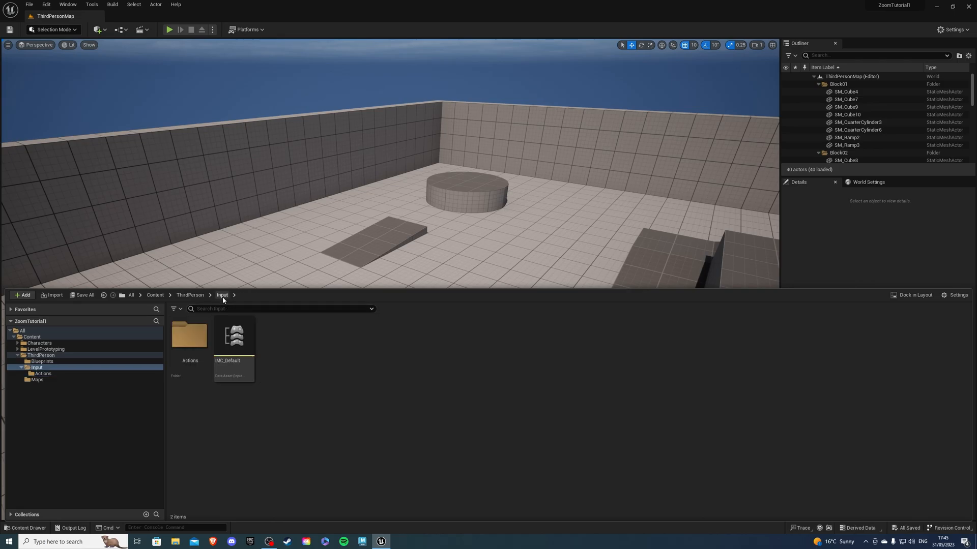
mouse_move(235, 336)
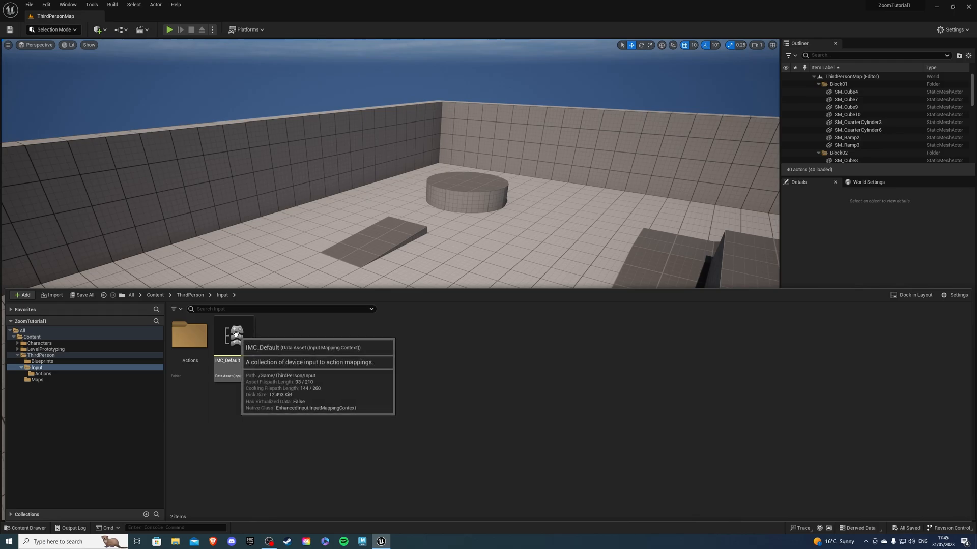
In IMC_Default, map IA_ZoomIn to Mouse Wheel Down and IA_ZoomOut to a mouse wheel key
double_click(234, 335)
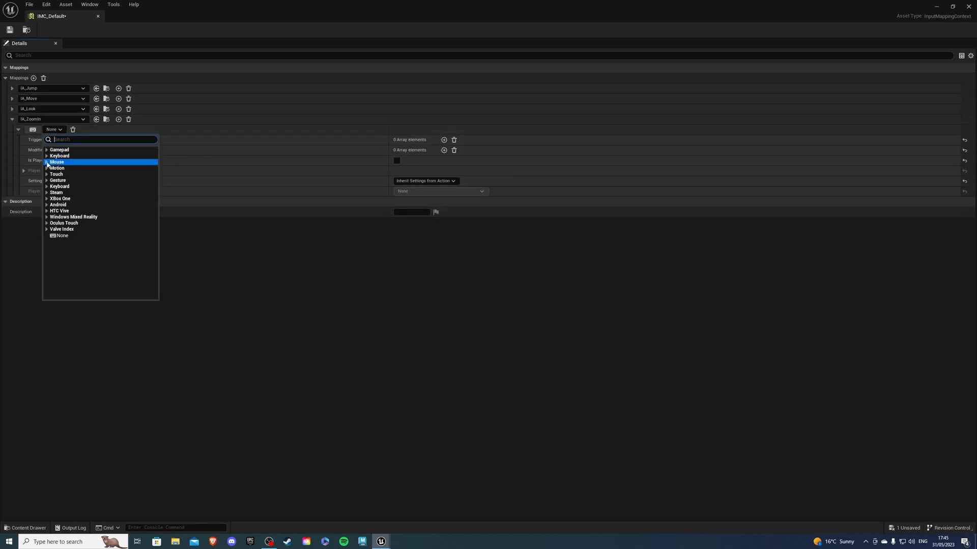
left_click(56, 161)
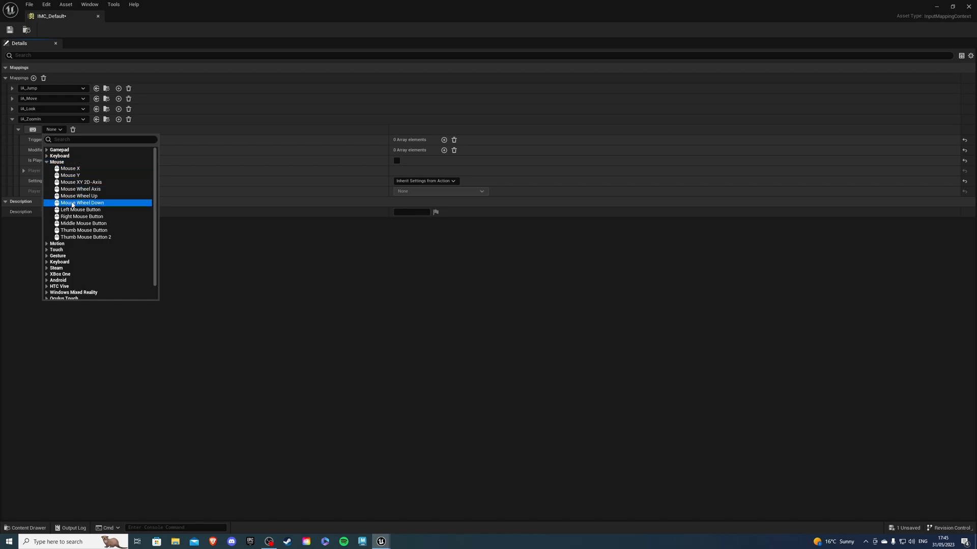
left_click(83, 202)
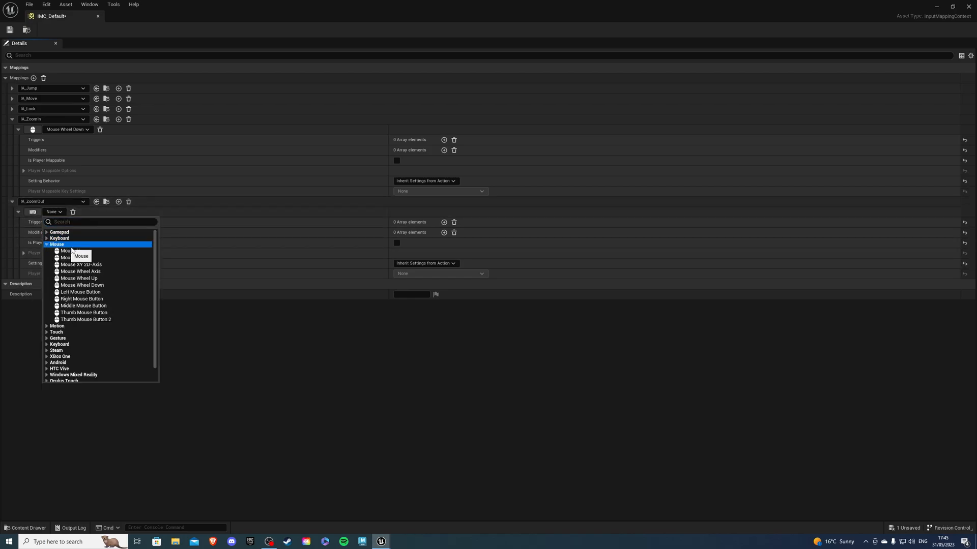
left_click(77, 278)
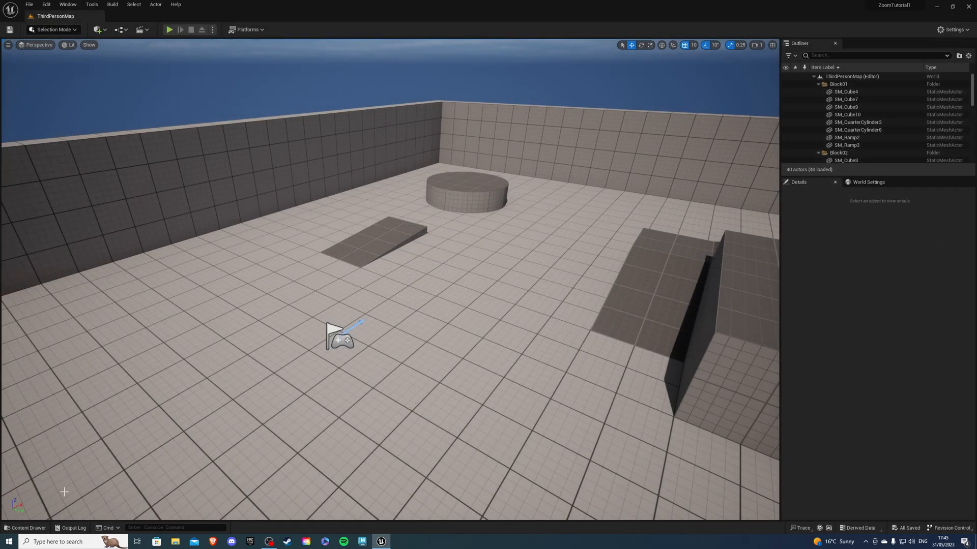
Open BP_ThirdPersonCharacter from the ThirdPerson Blueprints folder
left_click(27, 527)
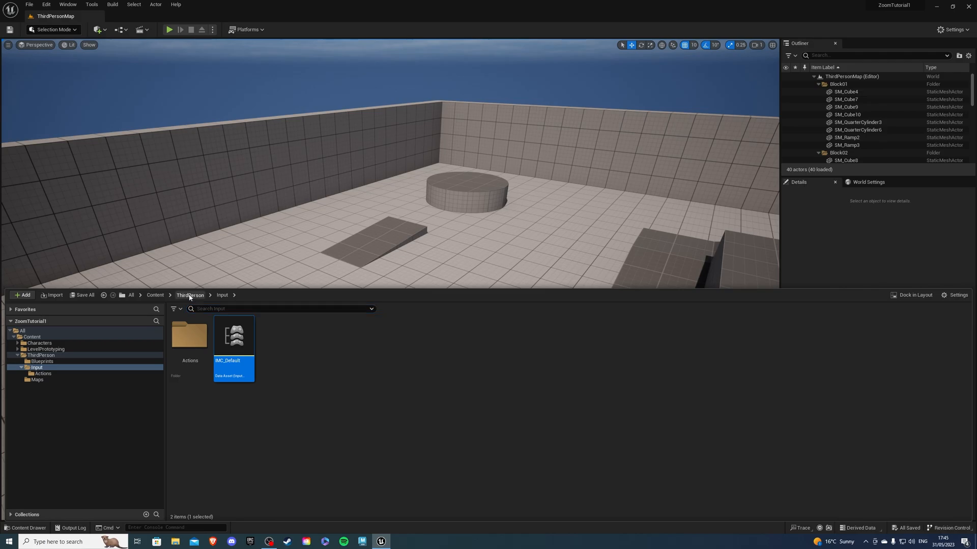
left_click(41, 361)
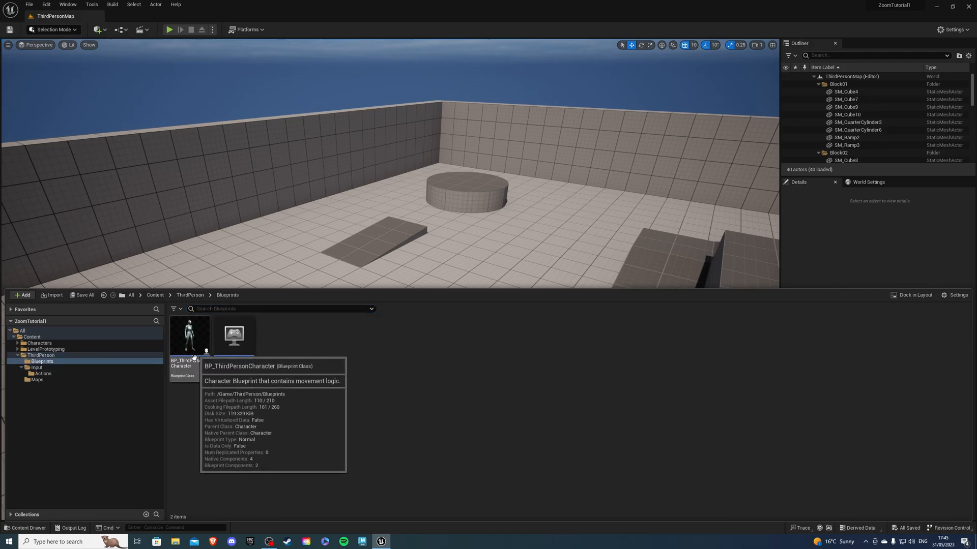
mouse_move(199, 344)
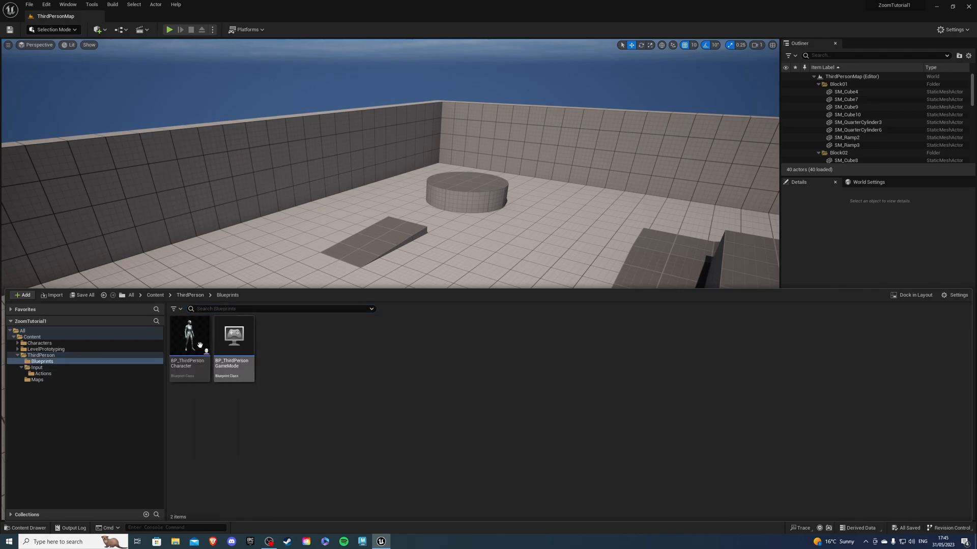
double_click(189, 334)
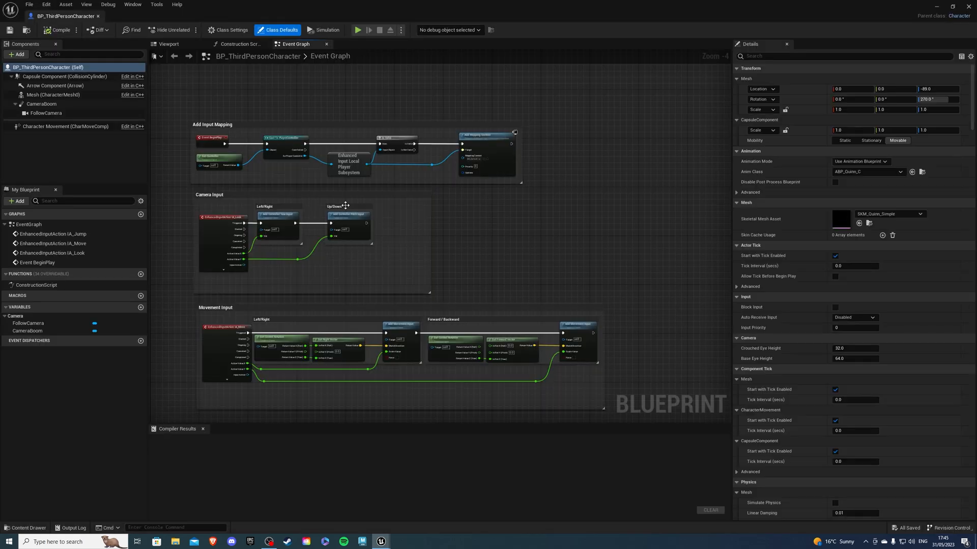
Check CameraBoom in the Viewport, then add IA_ZoomIn, IA_ZoomOut events and a CameraBoom reference in the Event Graph
scroll("down", 3)
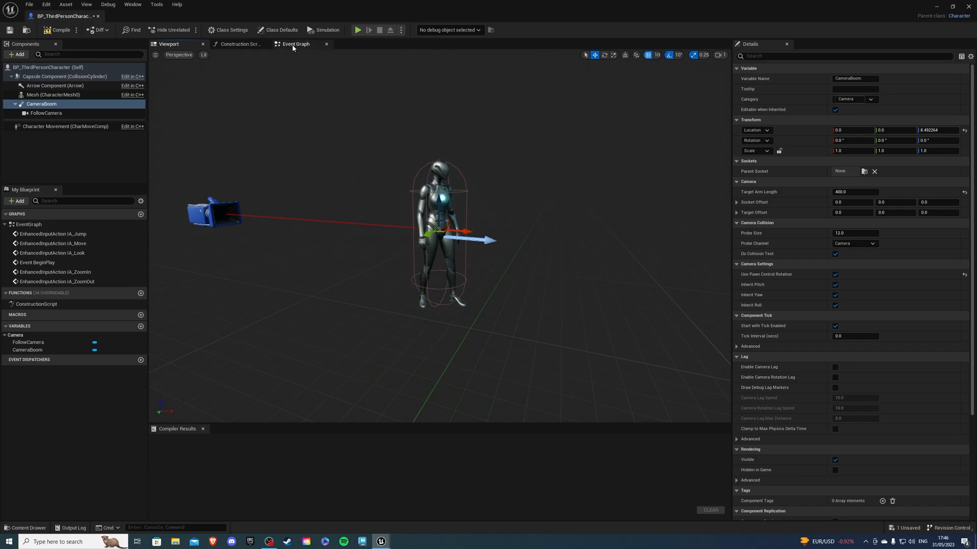
left_click(293, 44)
type("get target")
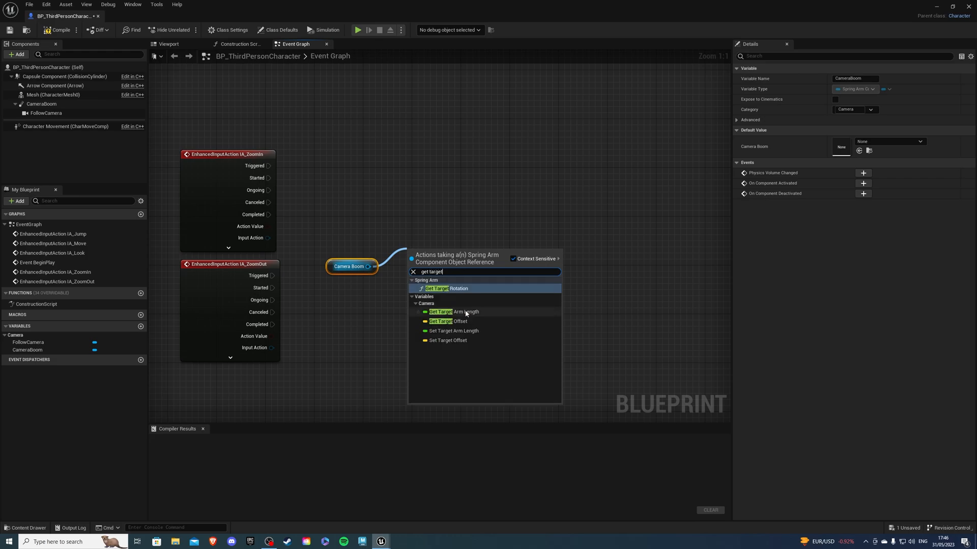
Feed Camera Boom's Target Arm Length + 50, clamped 150–1000, into Set Target Arm Length
left_click(448, 311)
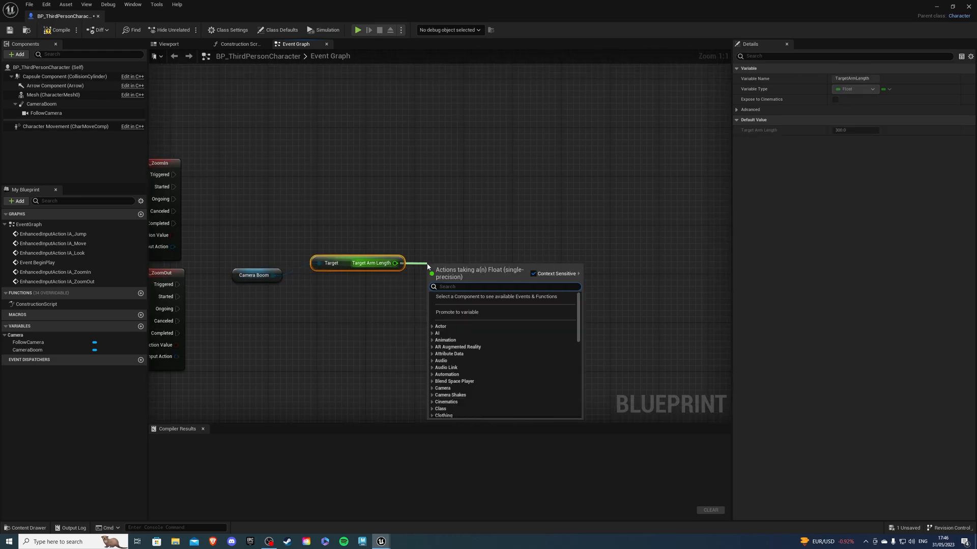
left_click(456, 312)
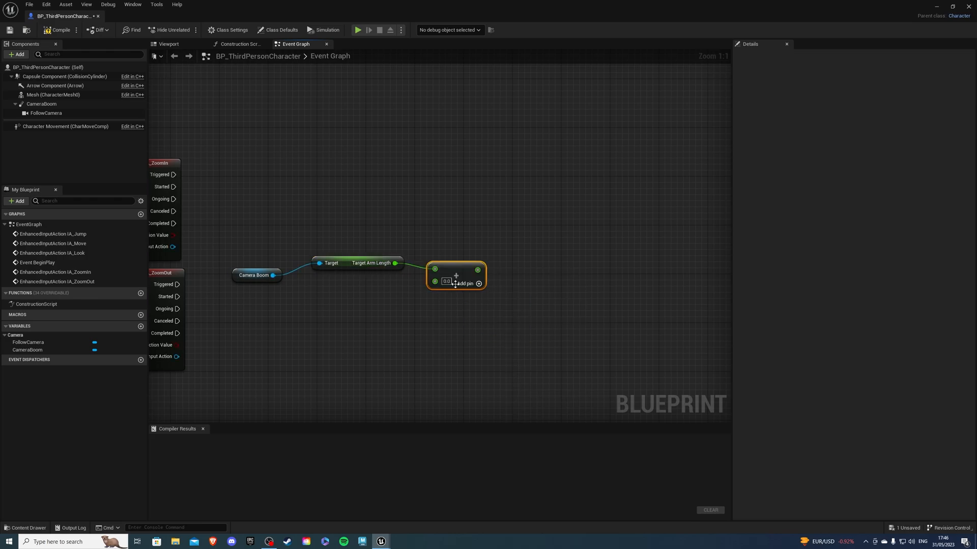
mouse_move(453, 276)
type("set target")
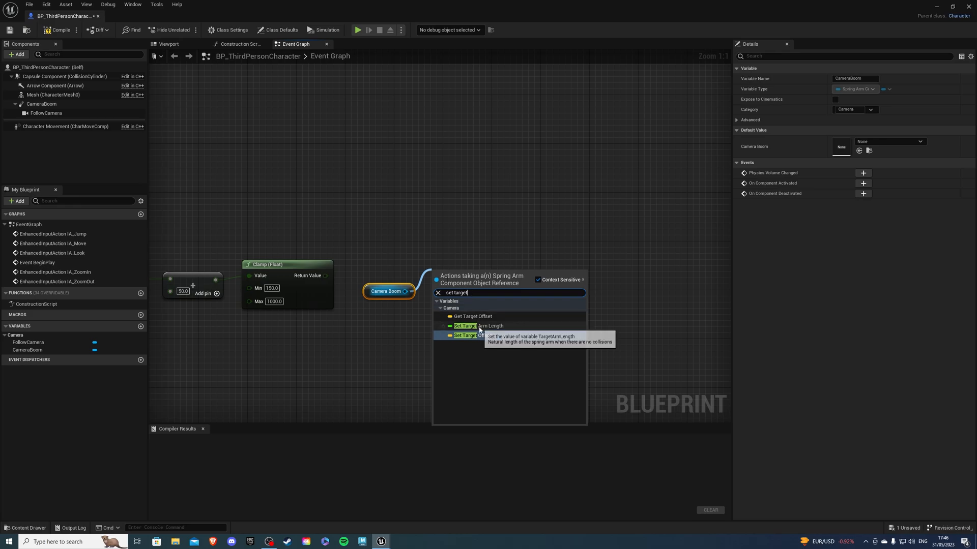
left_click(483, 326)
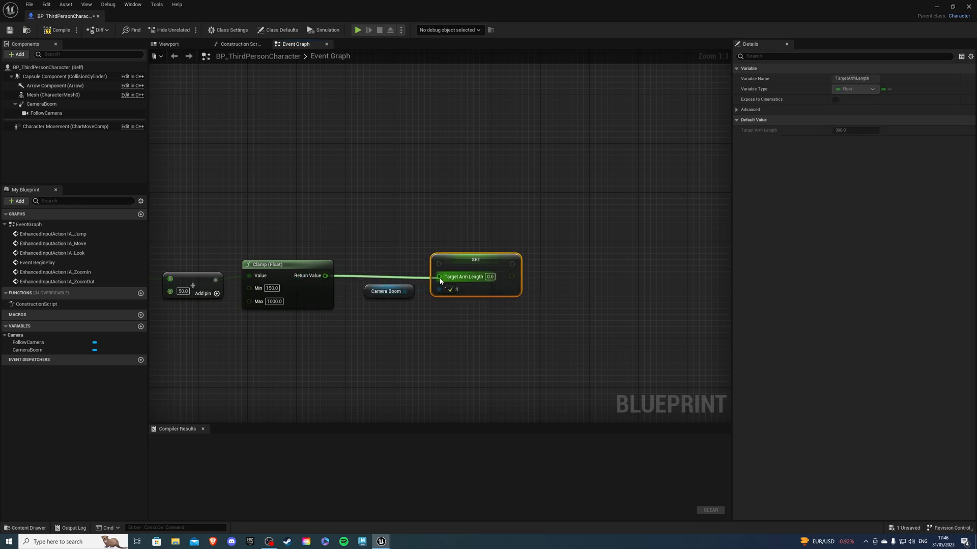
Duplicate the chain with a Subtract node and wire both Triggered pins to their SET nodes
scroll("down", 3)
type("-")
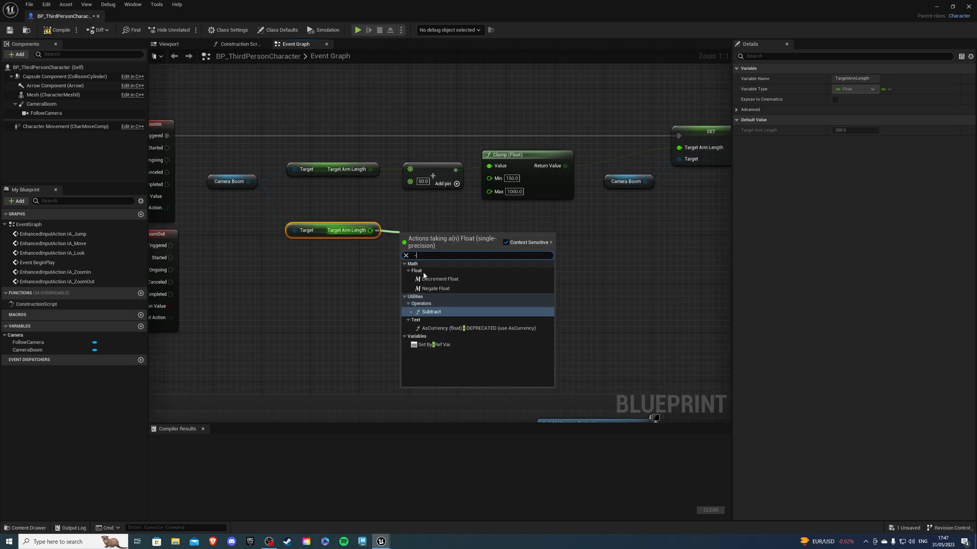
left_click(430, 311)
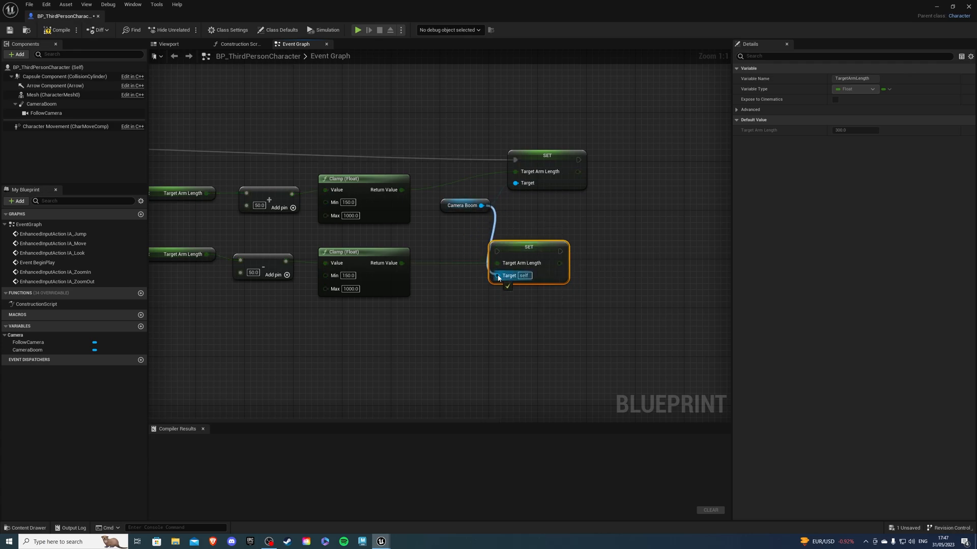
scroll("down", 3)
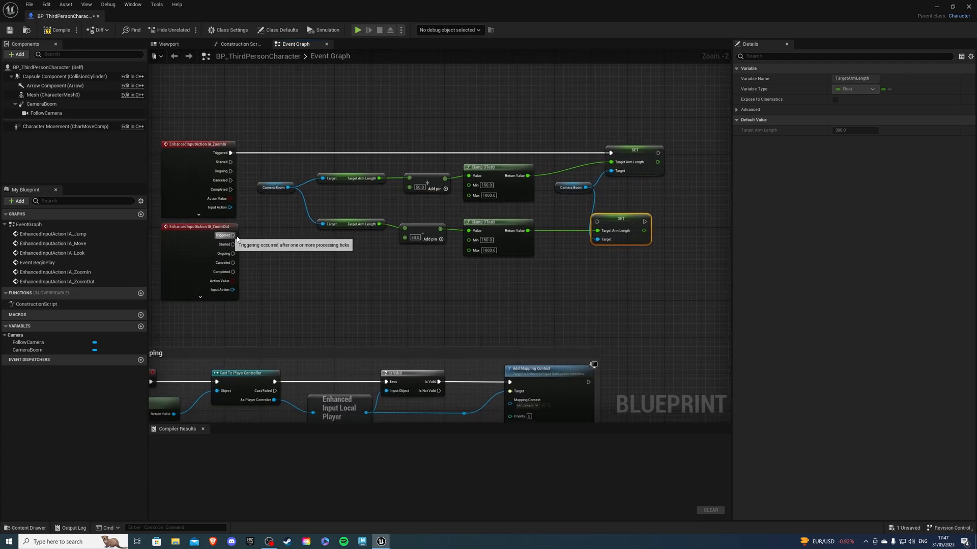
mouse_move(628, 239)
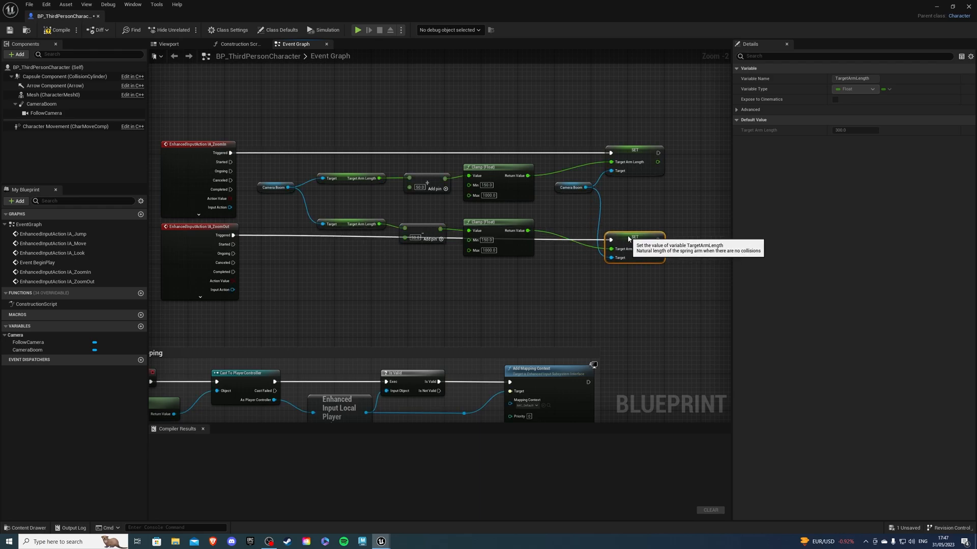
Select both zoom chains and add a comment titled 'Zoom In/Out'
scroll("down", 3)
type("ZO")
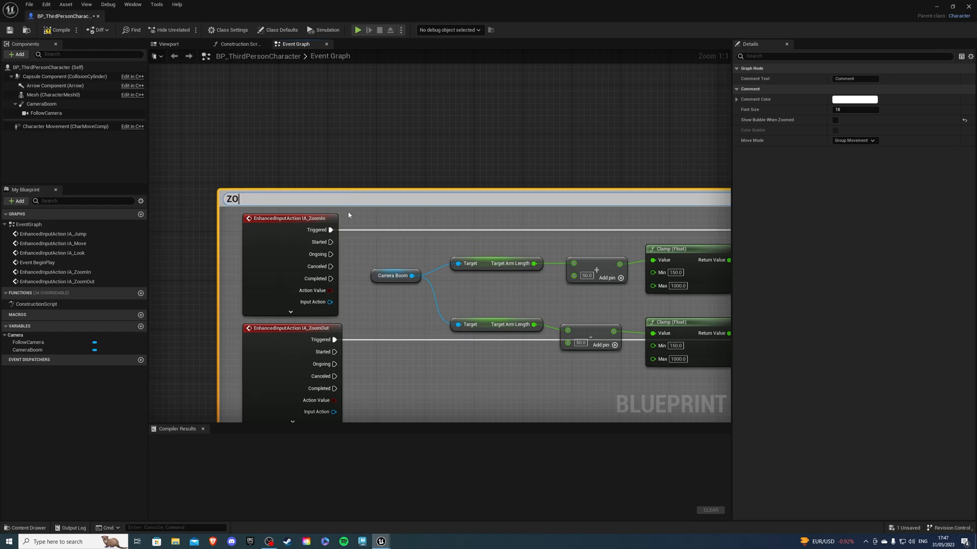
type("oom In/Out")
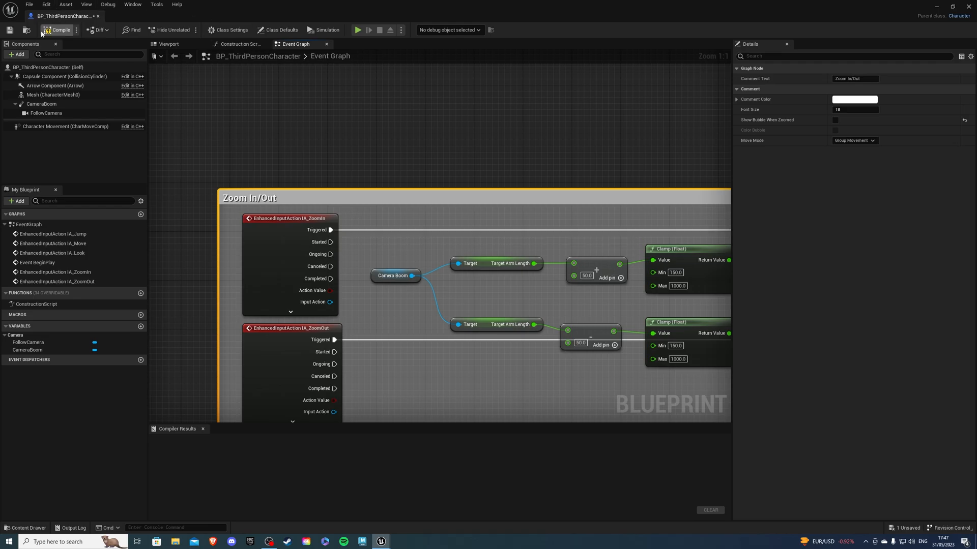
Compile BP_ThirdPersonCharacter and play the level to test mouse-wheel zooming
left_click(60, 29)
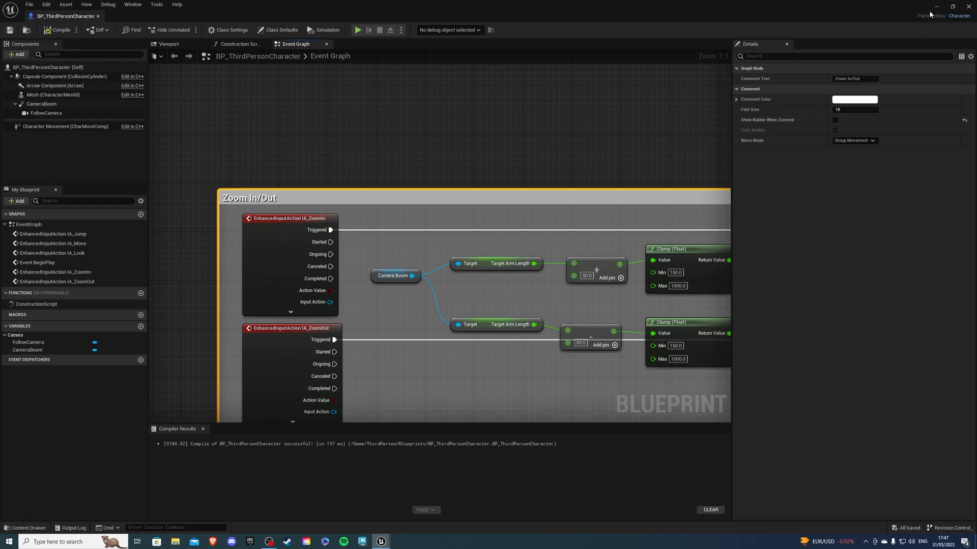
left_click(358, 30)
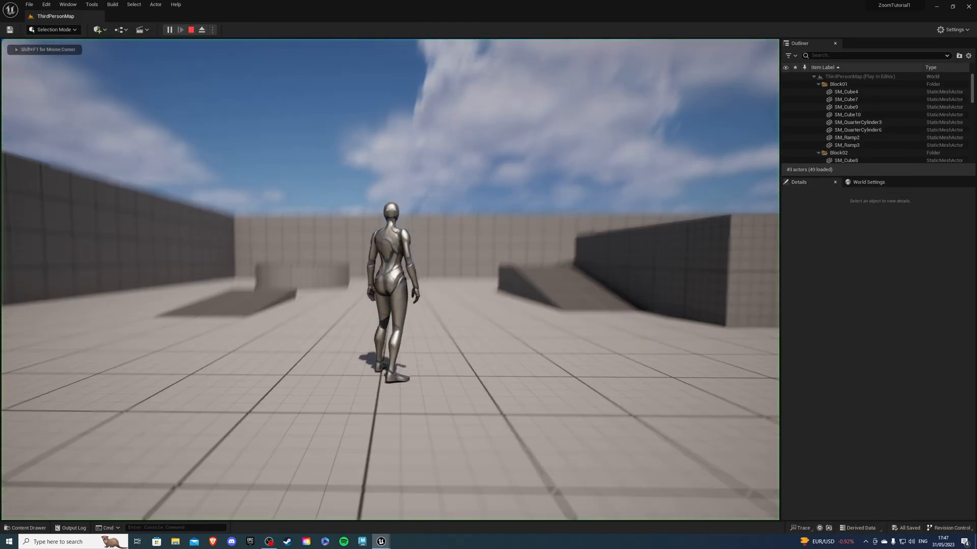